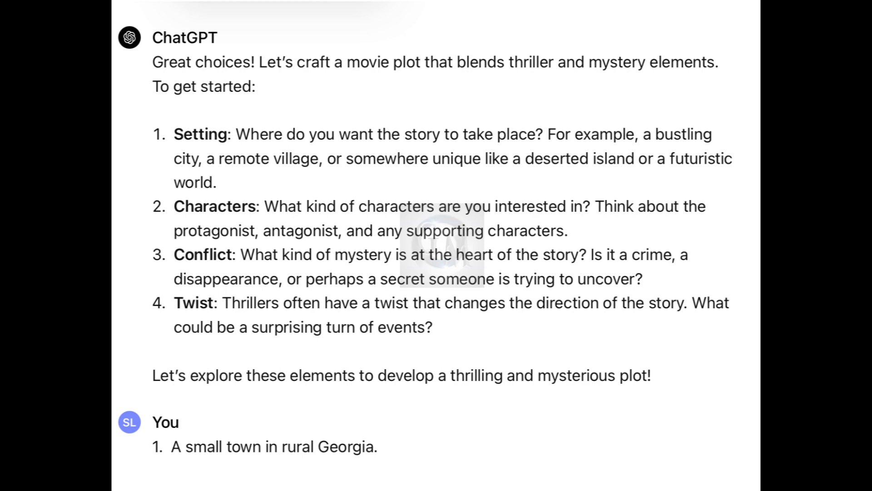
{"action": "scroll", "scroll_direction": "down", "scroll_amount": 3}
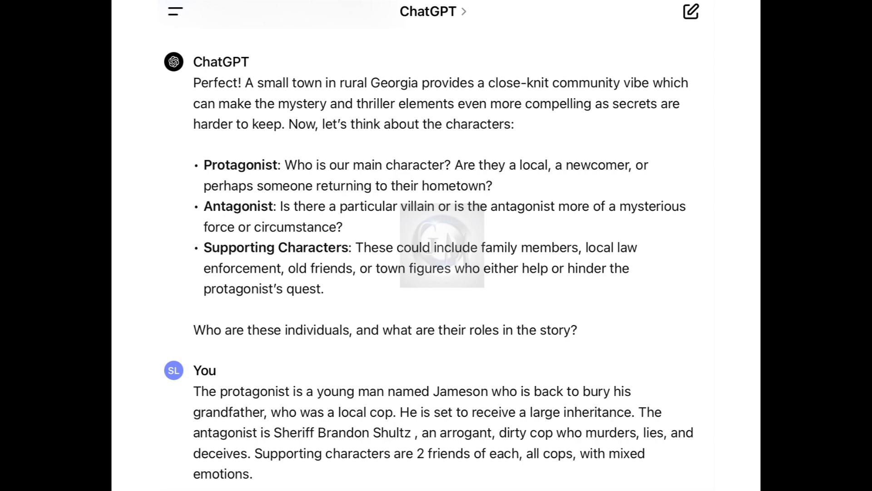
{"action": "scroll", "scroll_direction": "down", "scroll_amount": 3}
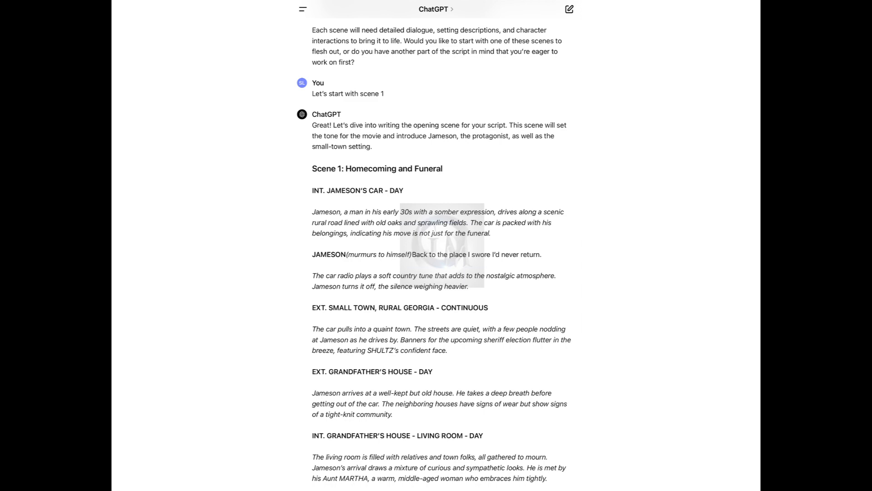
{"action": "scroll", "scroll_direction": "down", "scroll_amount": 3}
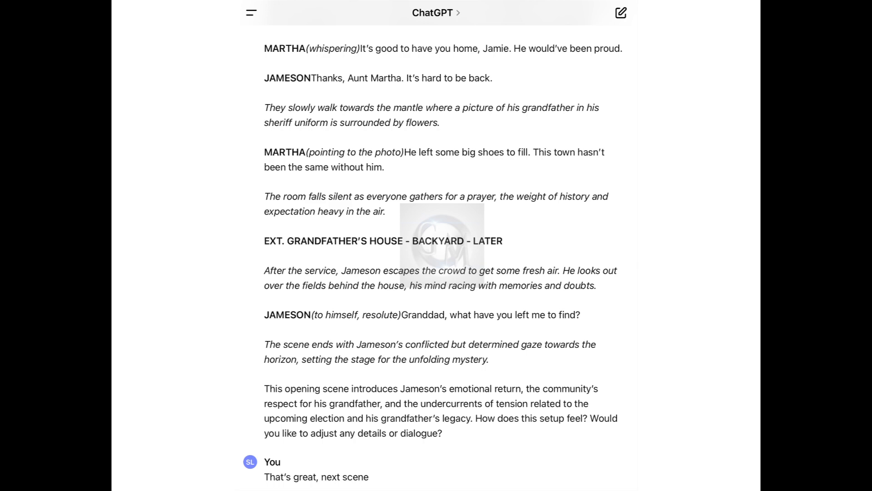
{"action": "scroll", "scroll_direction": "down", "scroll_amount": 3}
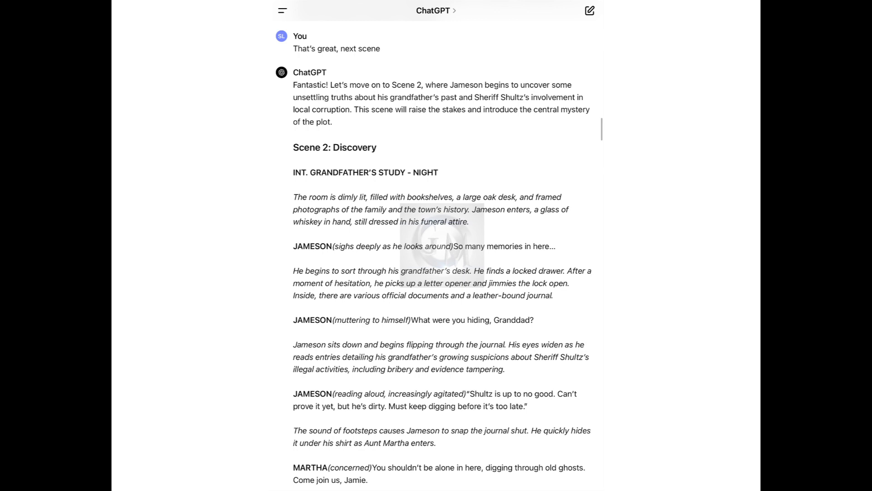
{"action": "scroll", "scroll_direction": "down", "scroll_amount": 3}
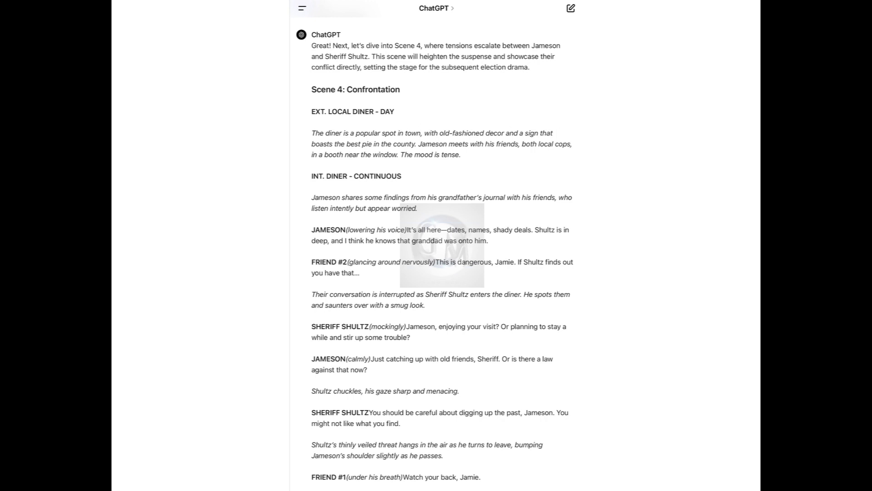
{"action": "scroll", "scroll_direction": "down", "scroll_amount": 3}
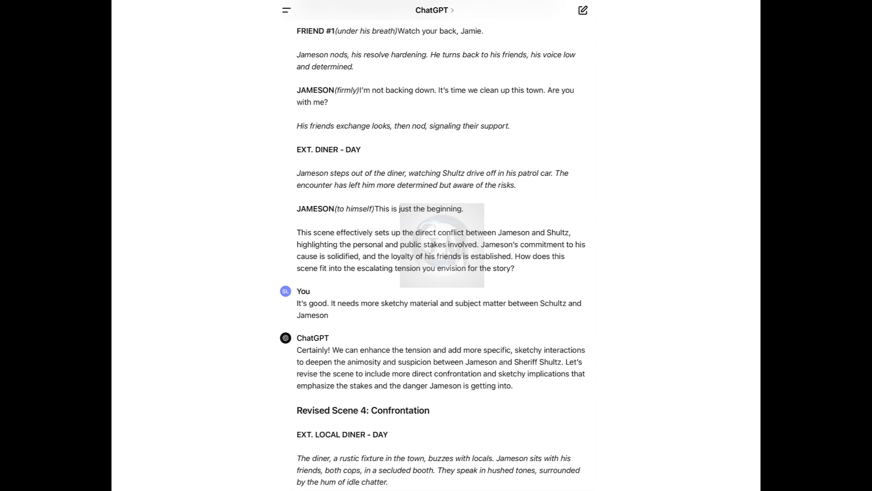
{"action": "scroll", "scroll_direction": "down", "scroll_amount": 3}
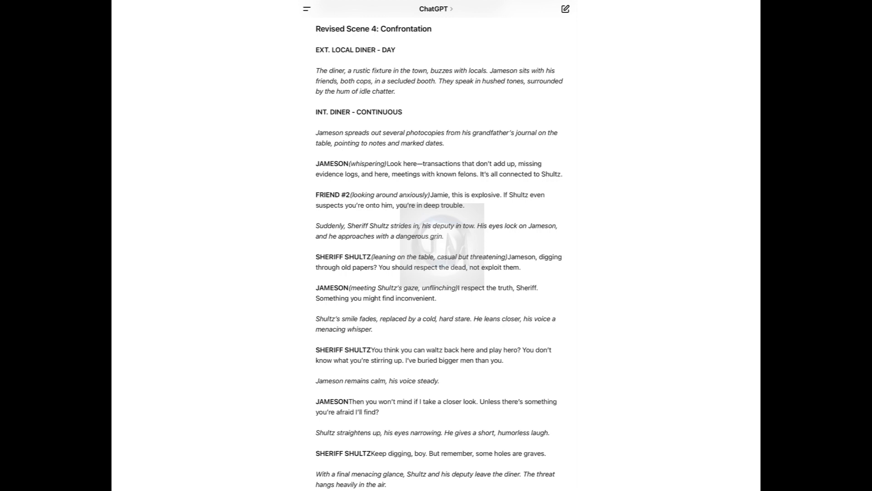
{"action": "scroll", "scroll_direction": "down", "scroll_amount": 3}
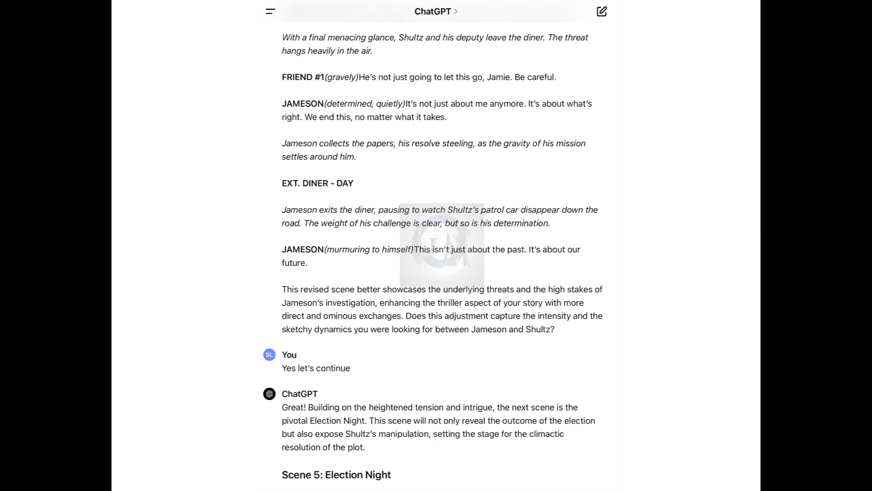
{"action": "scroll", "scroll_direction": "down", "scroll_amount": 3}
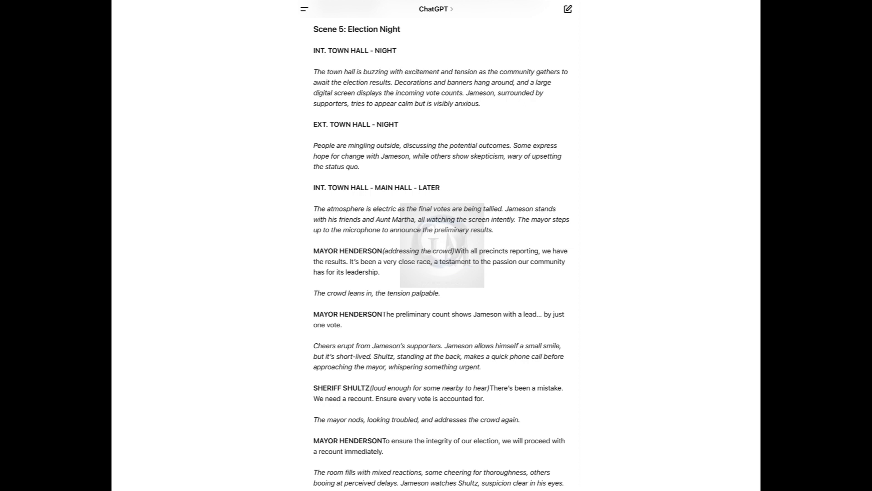
{"action": "scroll", "scroll_direction": "down", "scroll_amount": 3}
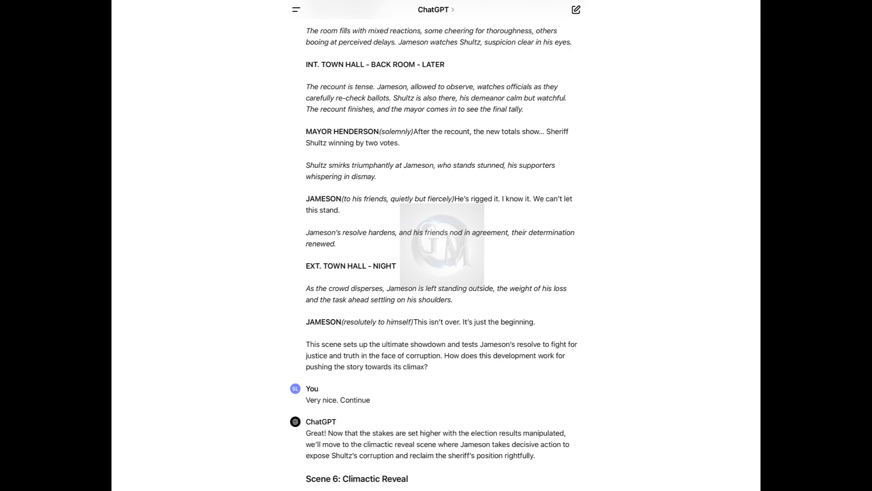
{"action": "scroll", "scroll_direction": "down", "scroll_amount": 3}
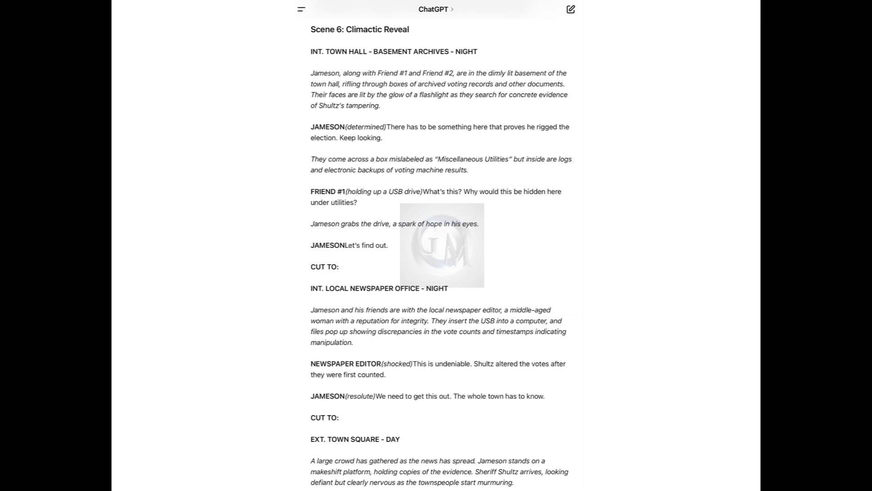
{"action": "scroll", "scroll_direction": "down", "scroll_amount": 3}
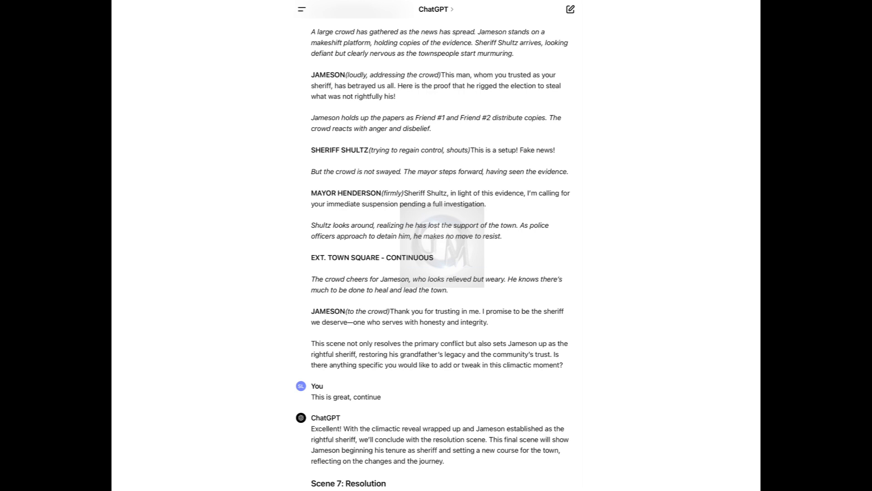
{"action": "scroll", "scroll_direction": "down", "scroll_amount": 3}
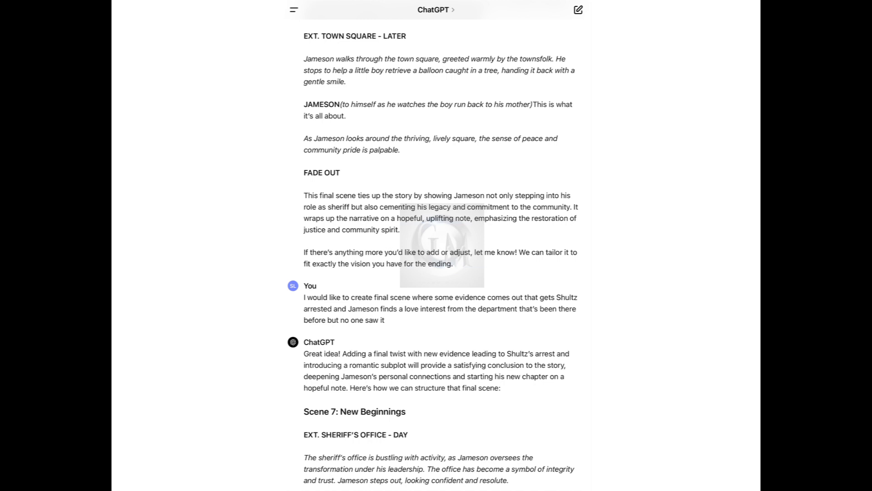
{"action": "scroll", "scroll_direction": "down", "scroll_amount": 3}
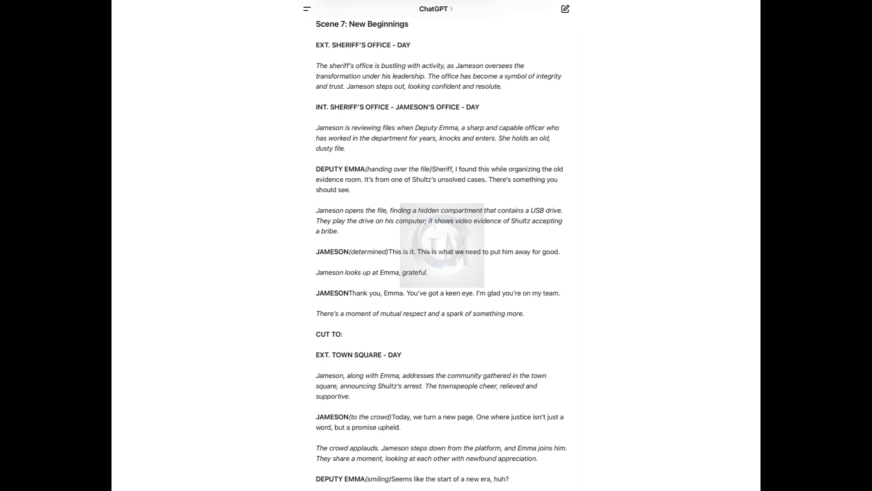
{"action": "scroll", "scroll_direction": "down", "scroll_amount": 3}
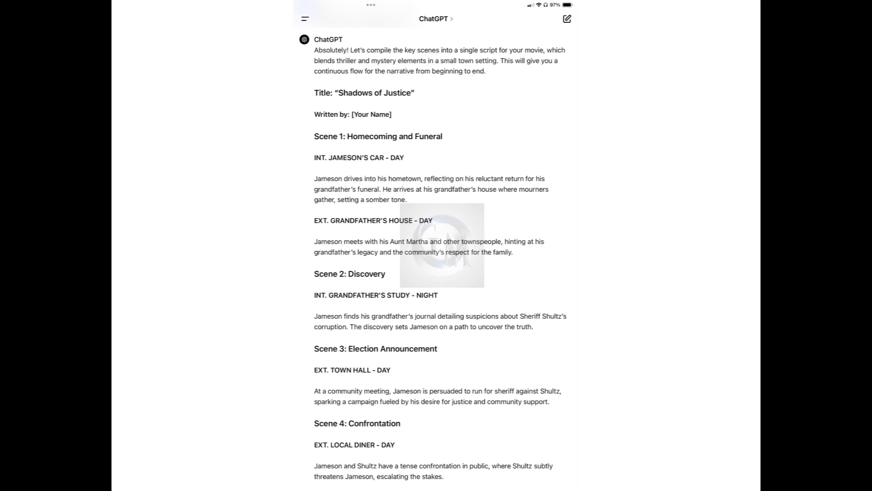
{"action": "scroll", "scroll_direction": "down", "scroll_amount": 3}
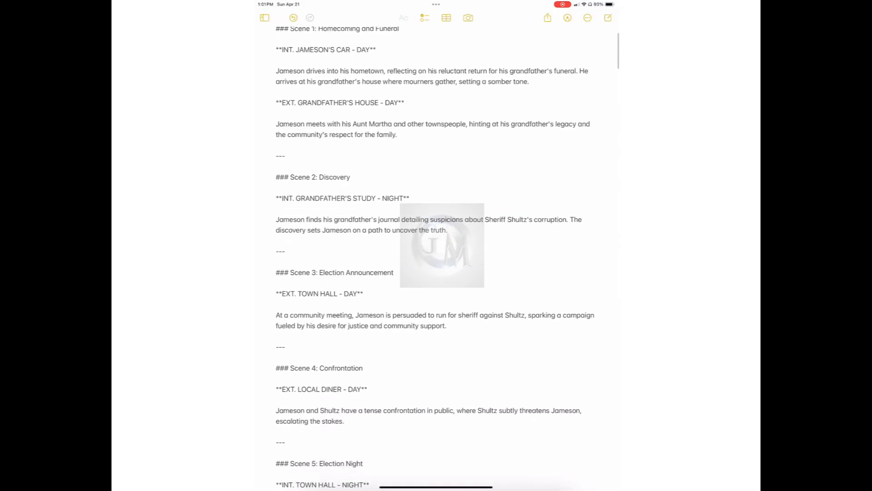
{"action": "scroll", "scroll_direction": "down", "scroll_amount": 3}
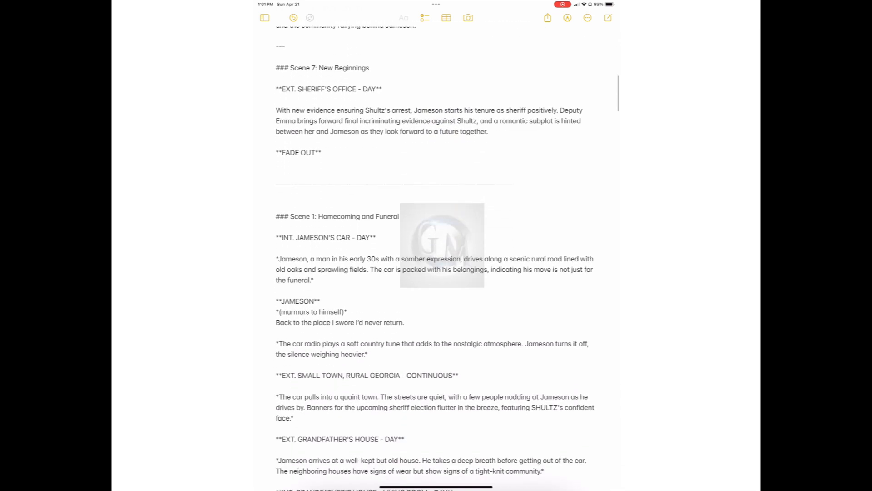
{"action": "scroll", "scroll_direction": "down", "scroll_amount": 3}
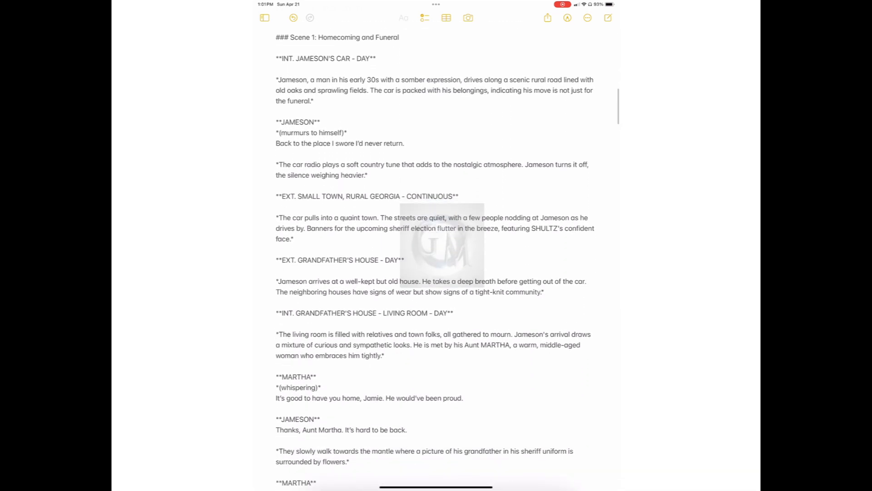
{"action": "scroll", "scroll_direction": "down", "scroll_amount": 3}
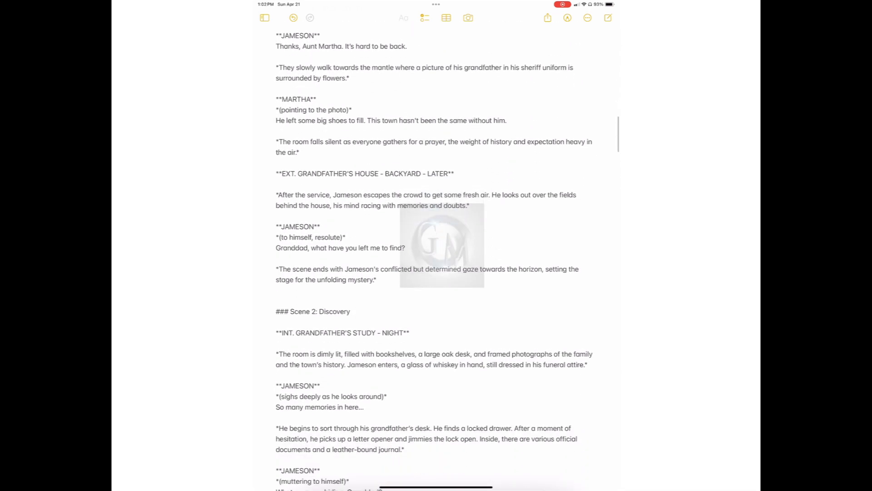
{"action": "scroll", "scroll_direction": "down", "scroll_amount": 3}
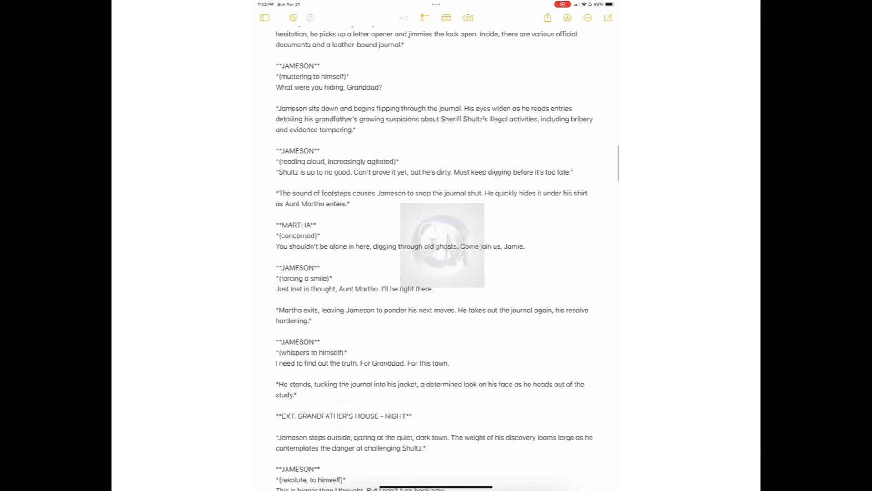
{"action": "scroll", "scroll_direction": "down", "scroll_amount": 3}
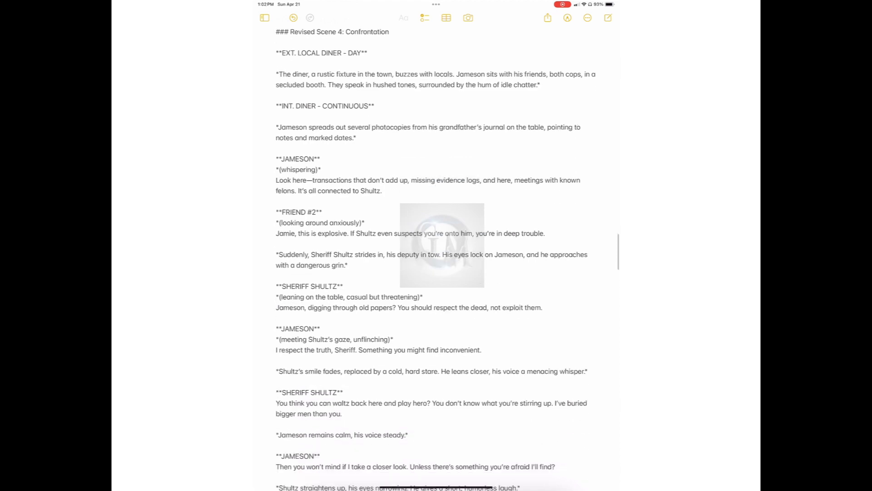
{"action": "scroll", "scroll_direction": "down", "scroll_amount": 3}
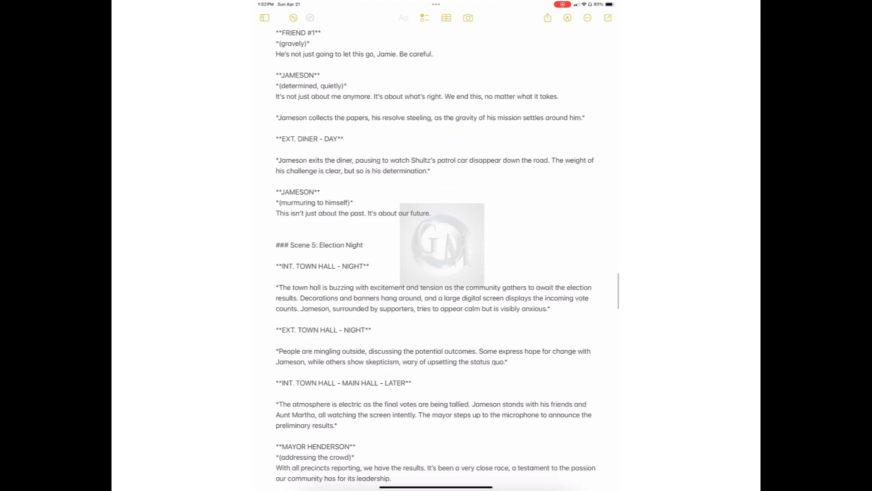
{"action": "scroll", "scroll_direction": "down", "scroll_amount": 3}
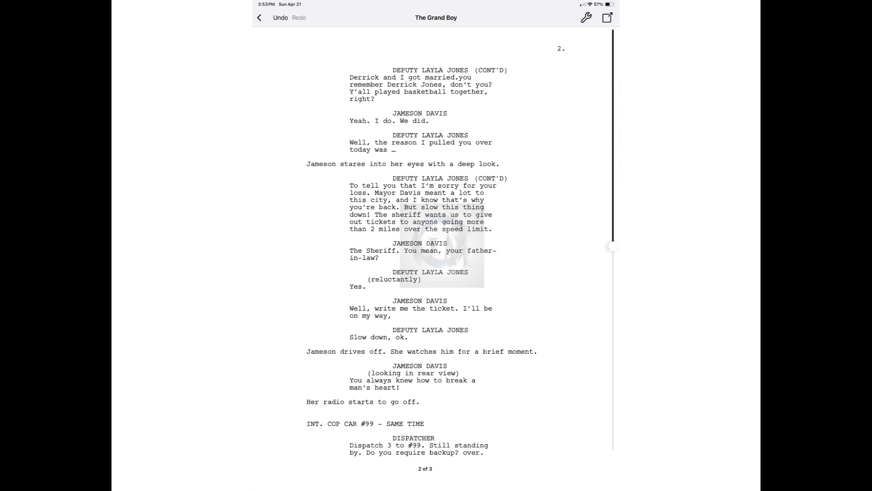
{"action": "scroll", "scroll_direction": "down", "scroll_amount": 3}
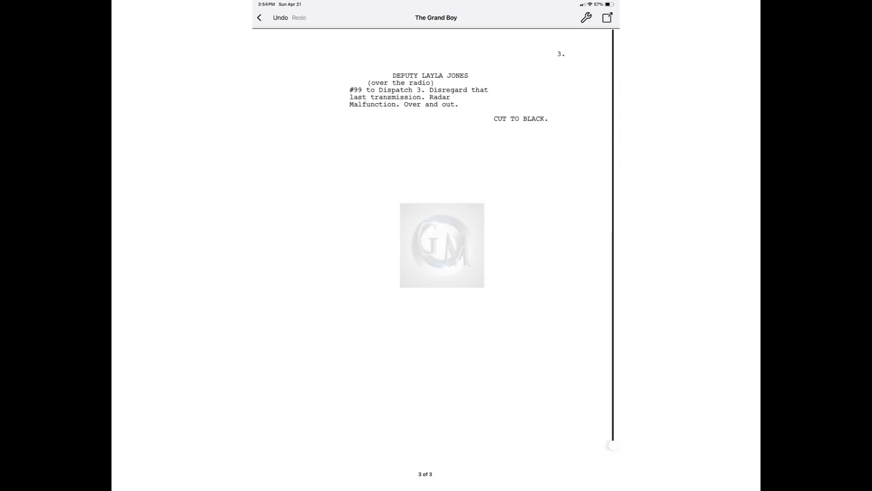